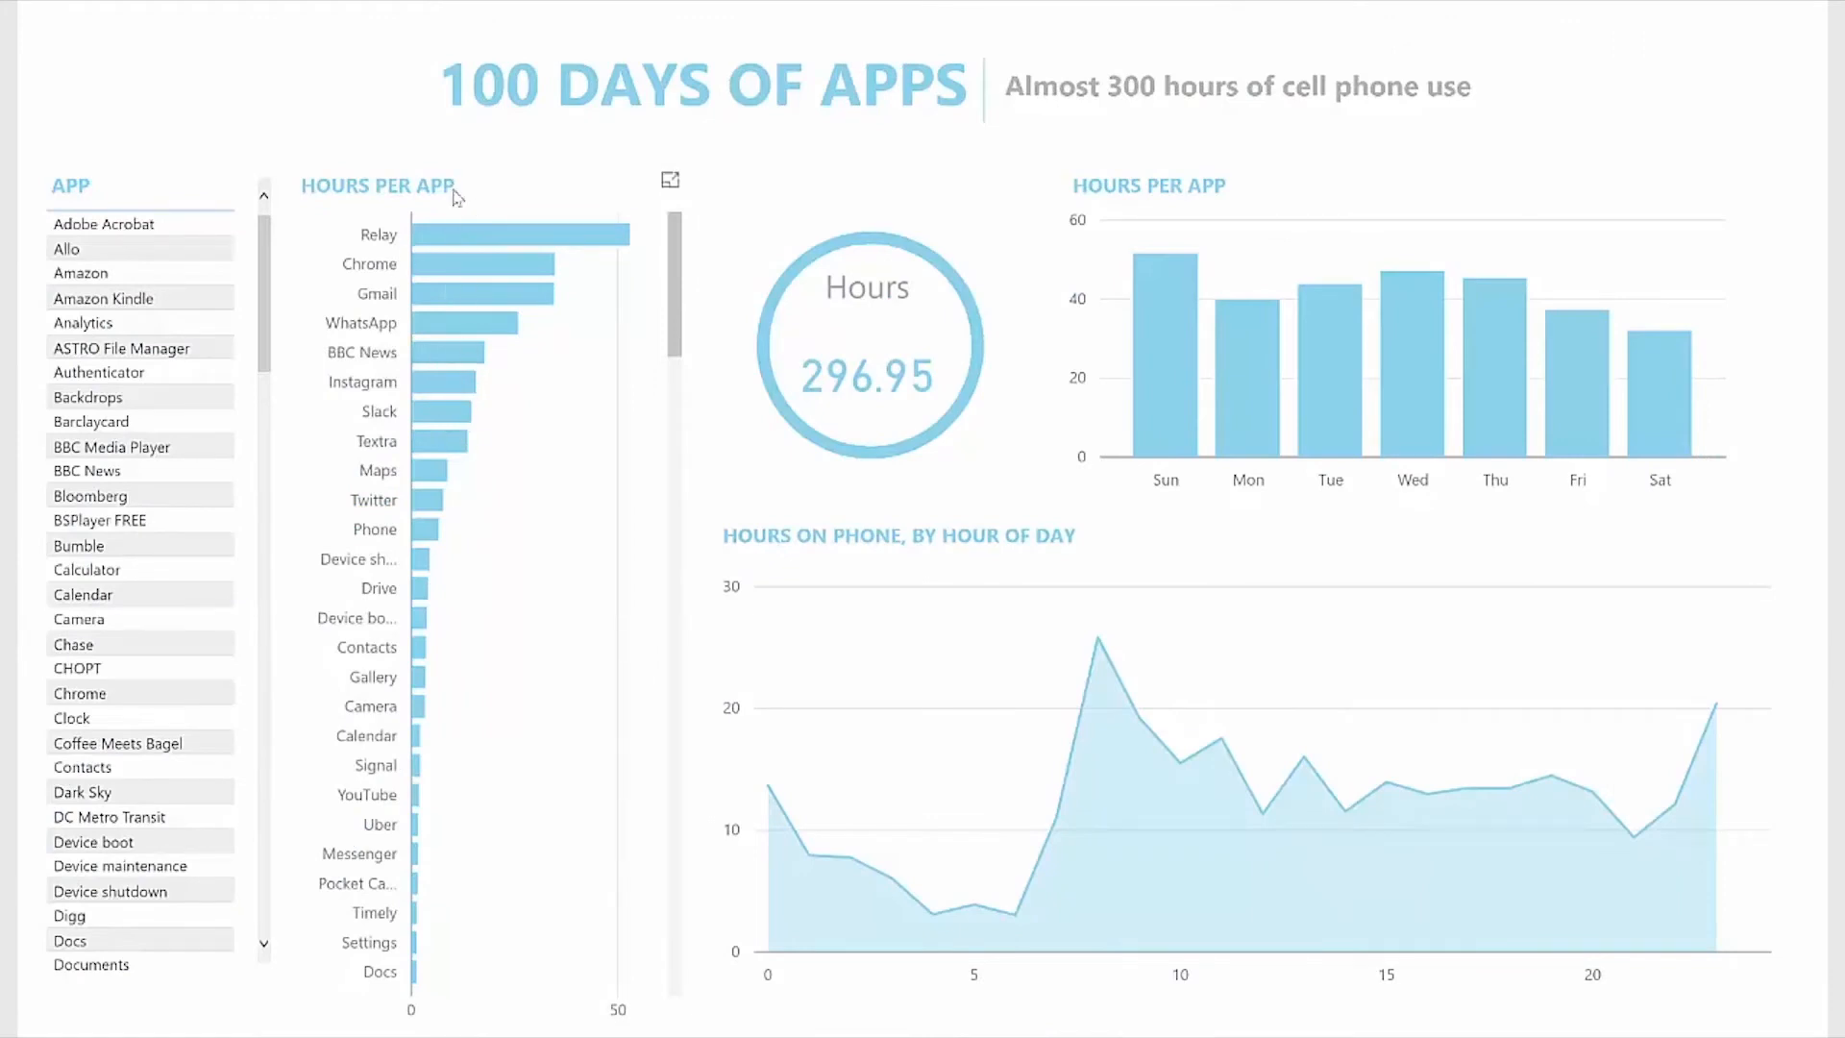
{"action": "mouse_move", "coordinate": [591, 274]}
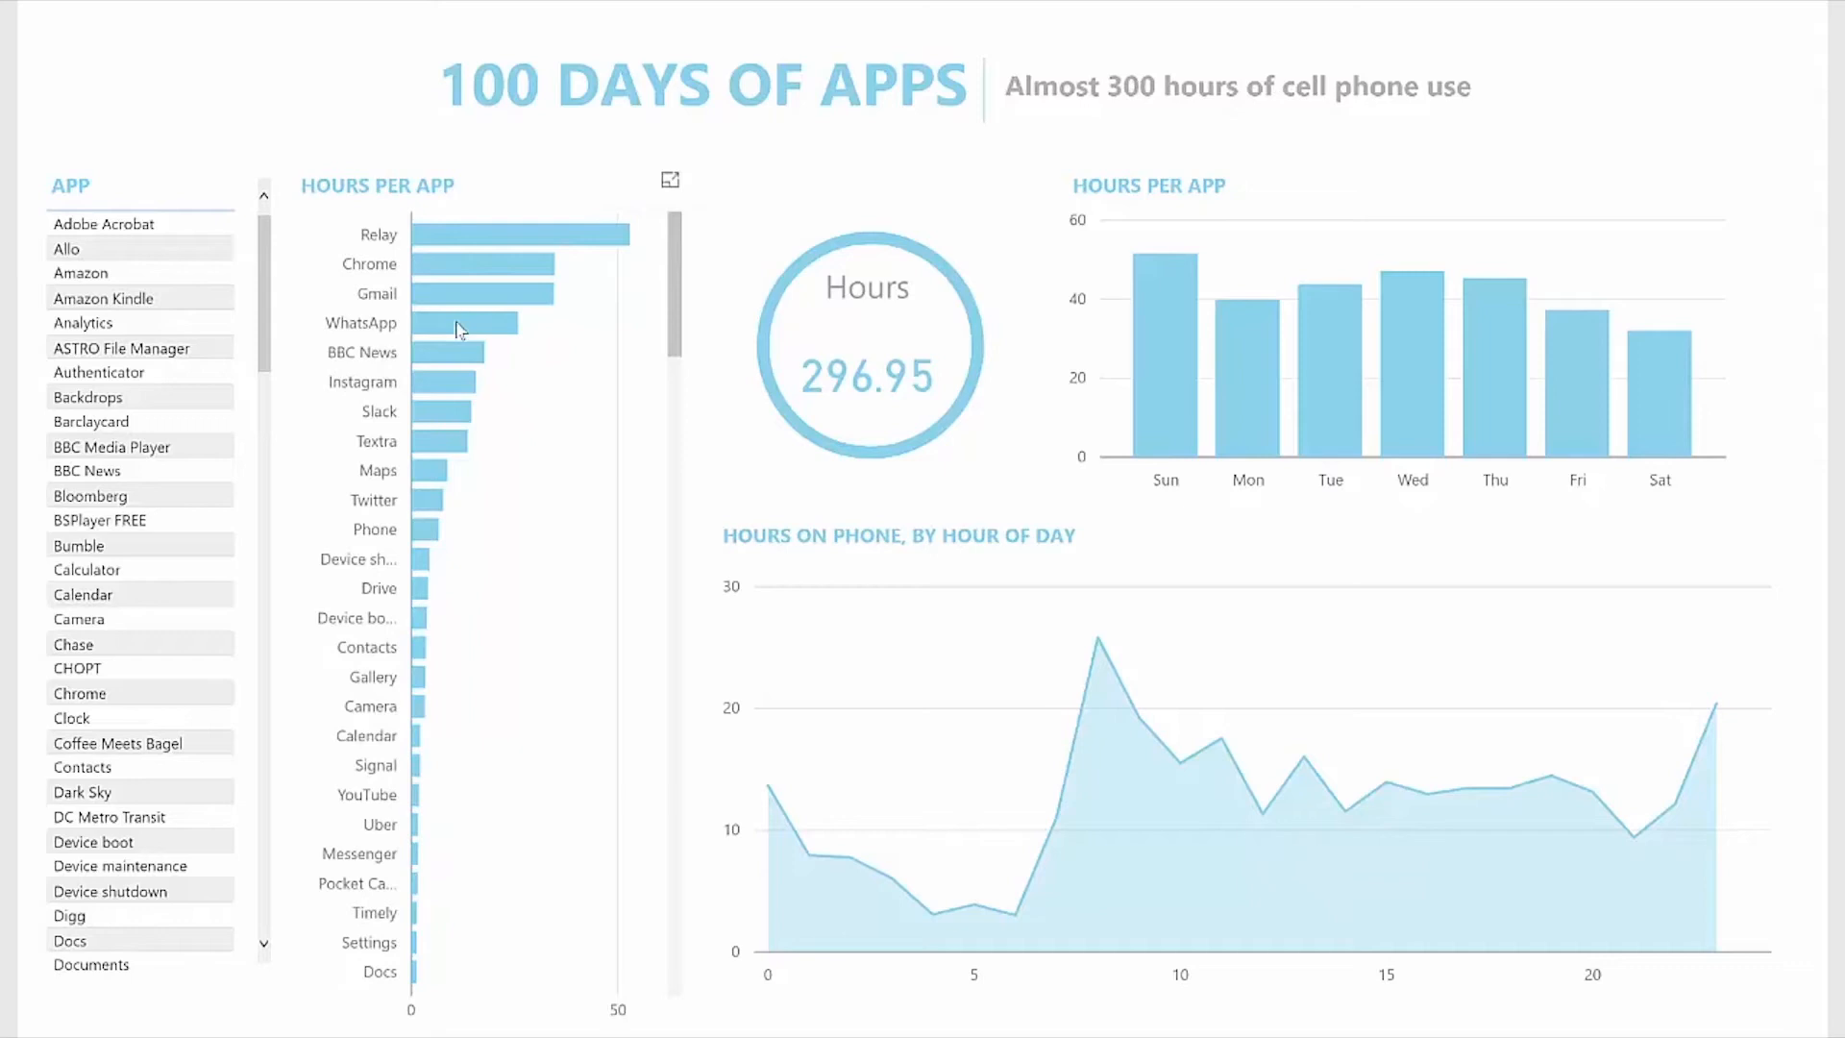
Cross-filter the dashboard to WhatsApp, revealing midday usage peaks around hours 11 and 13.
{"action": "left_click", "coordinate": [494, 323]}
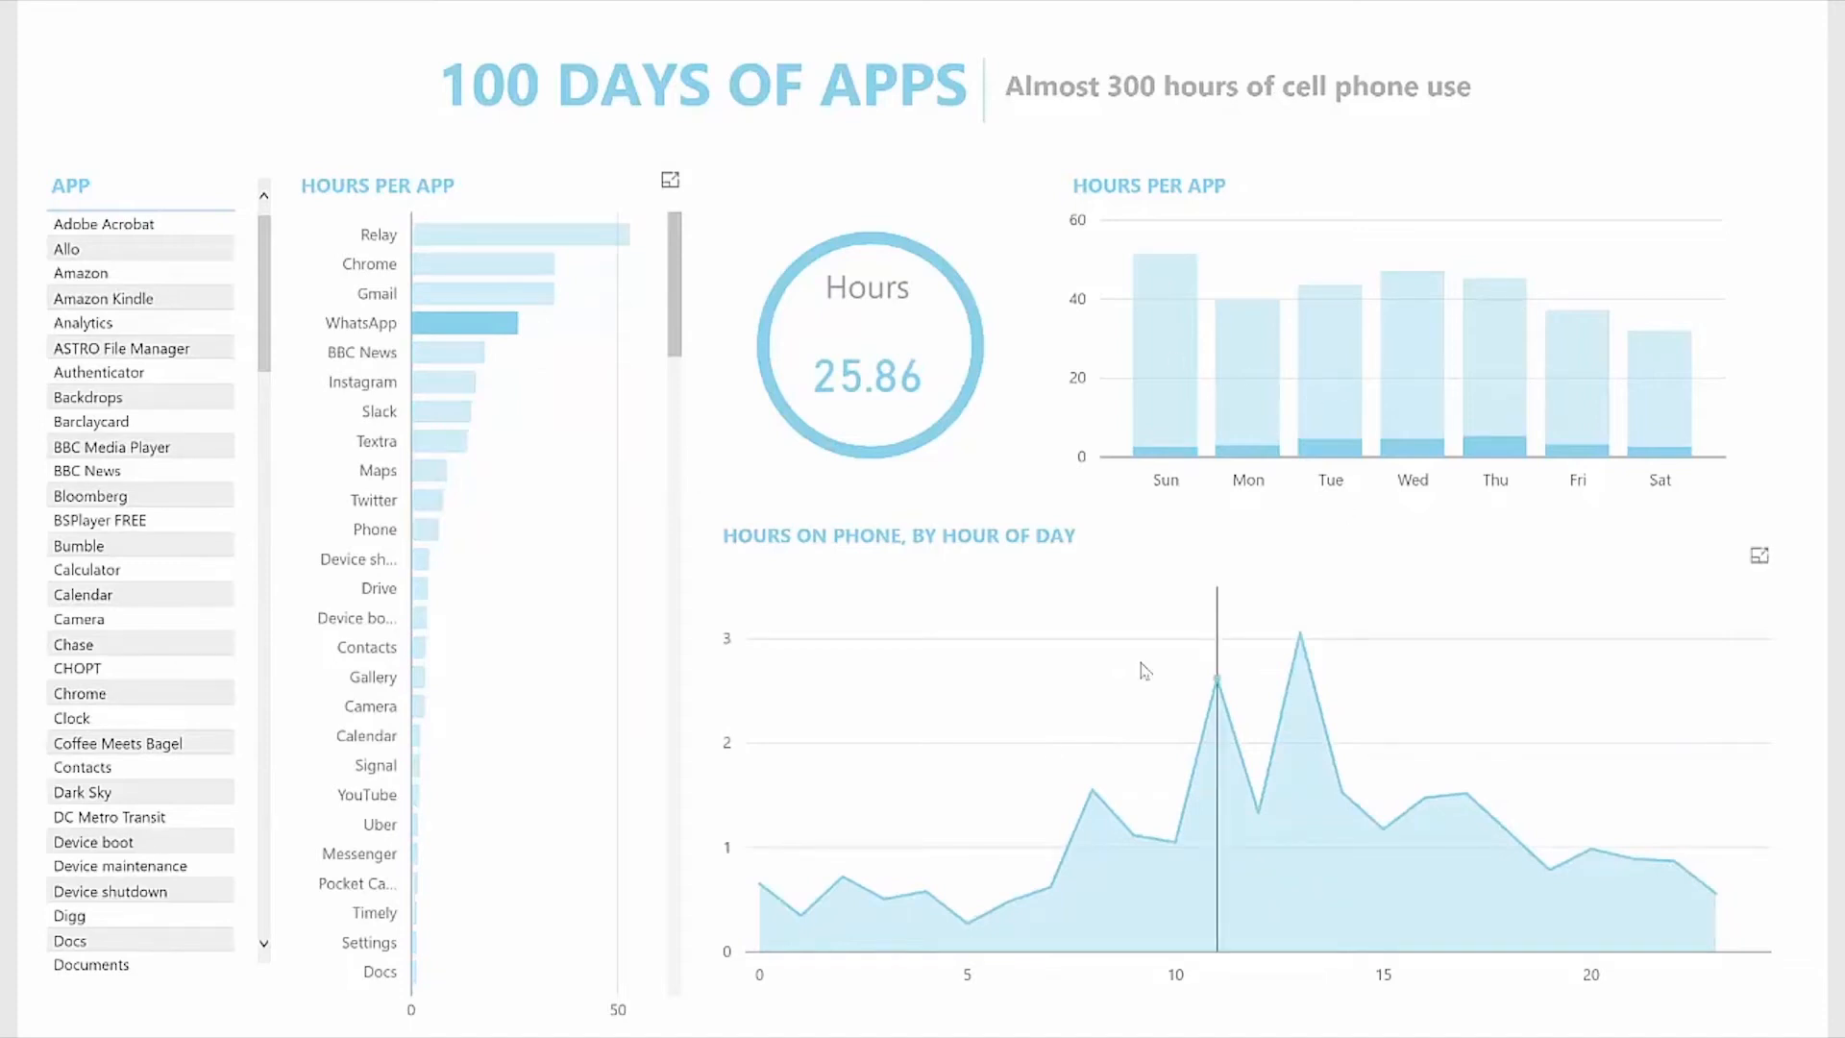
{"action": "mouse_move", "coordinate": [1048, 744]}
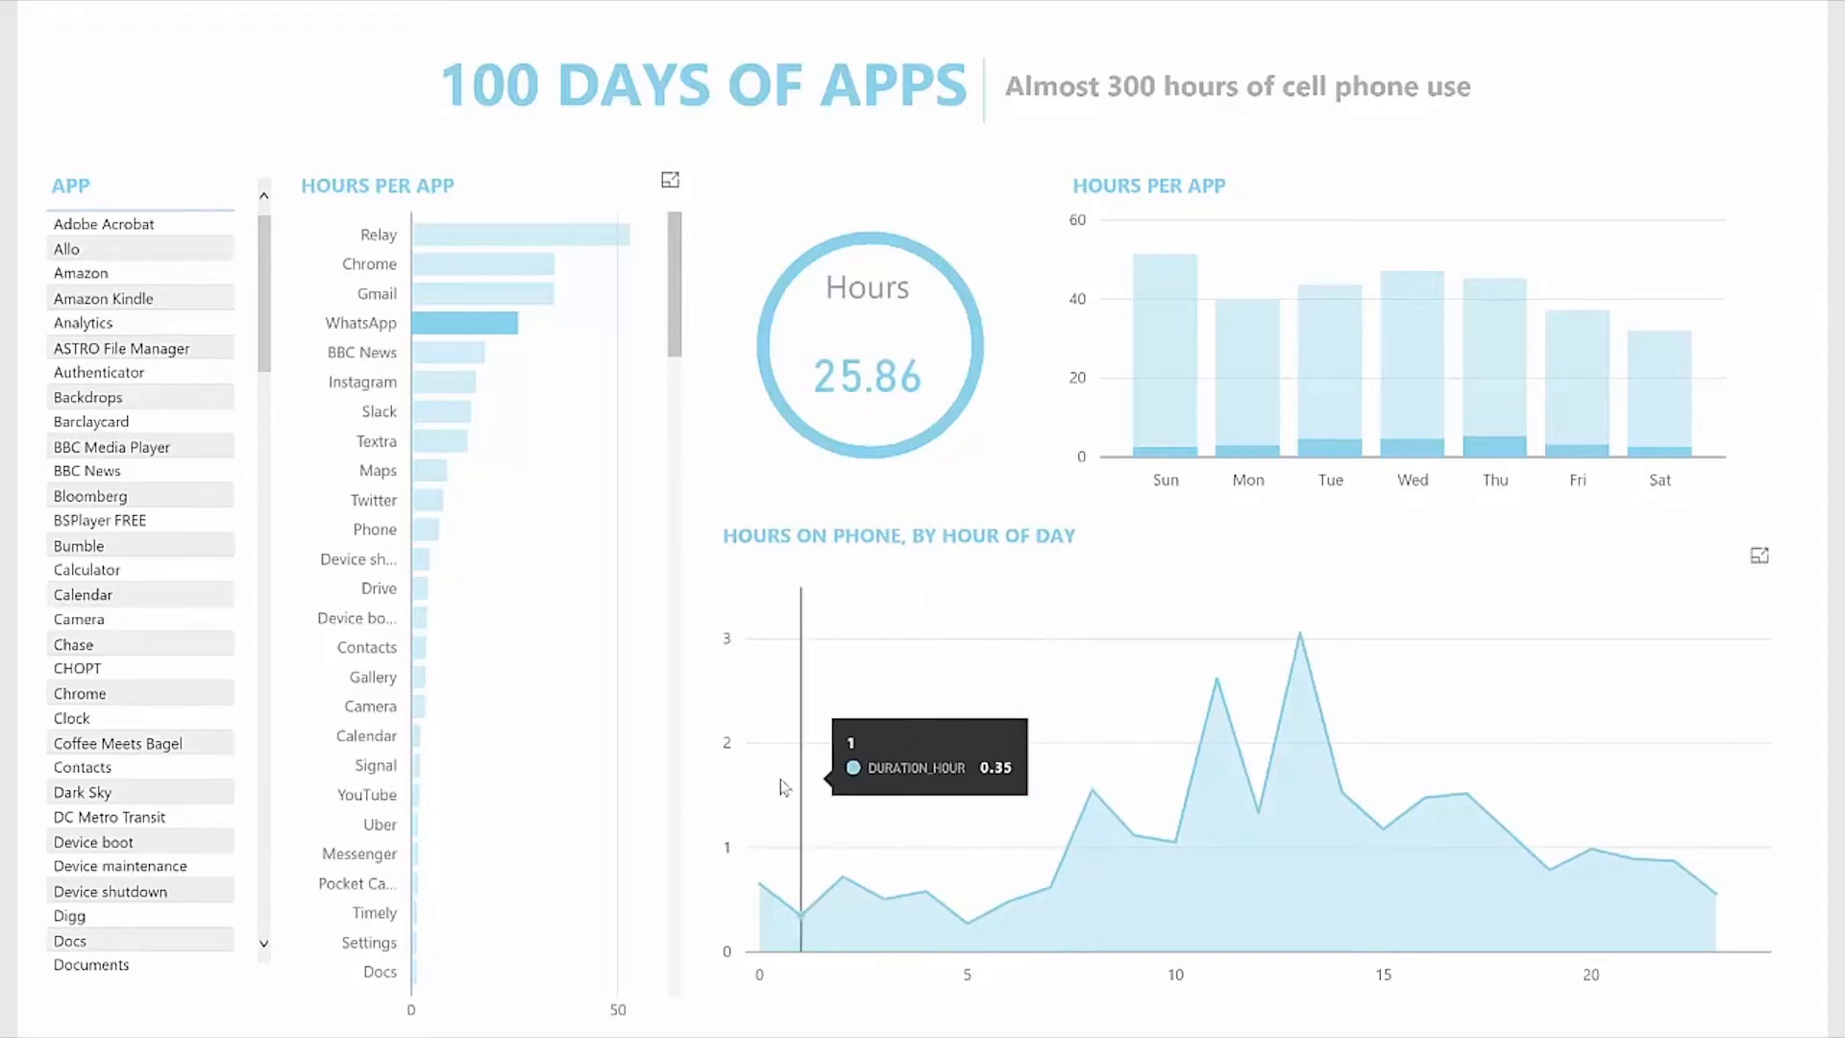
{"action": "mouse_move", "coordinate": [1700, 874]}
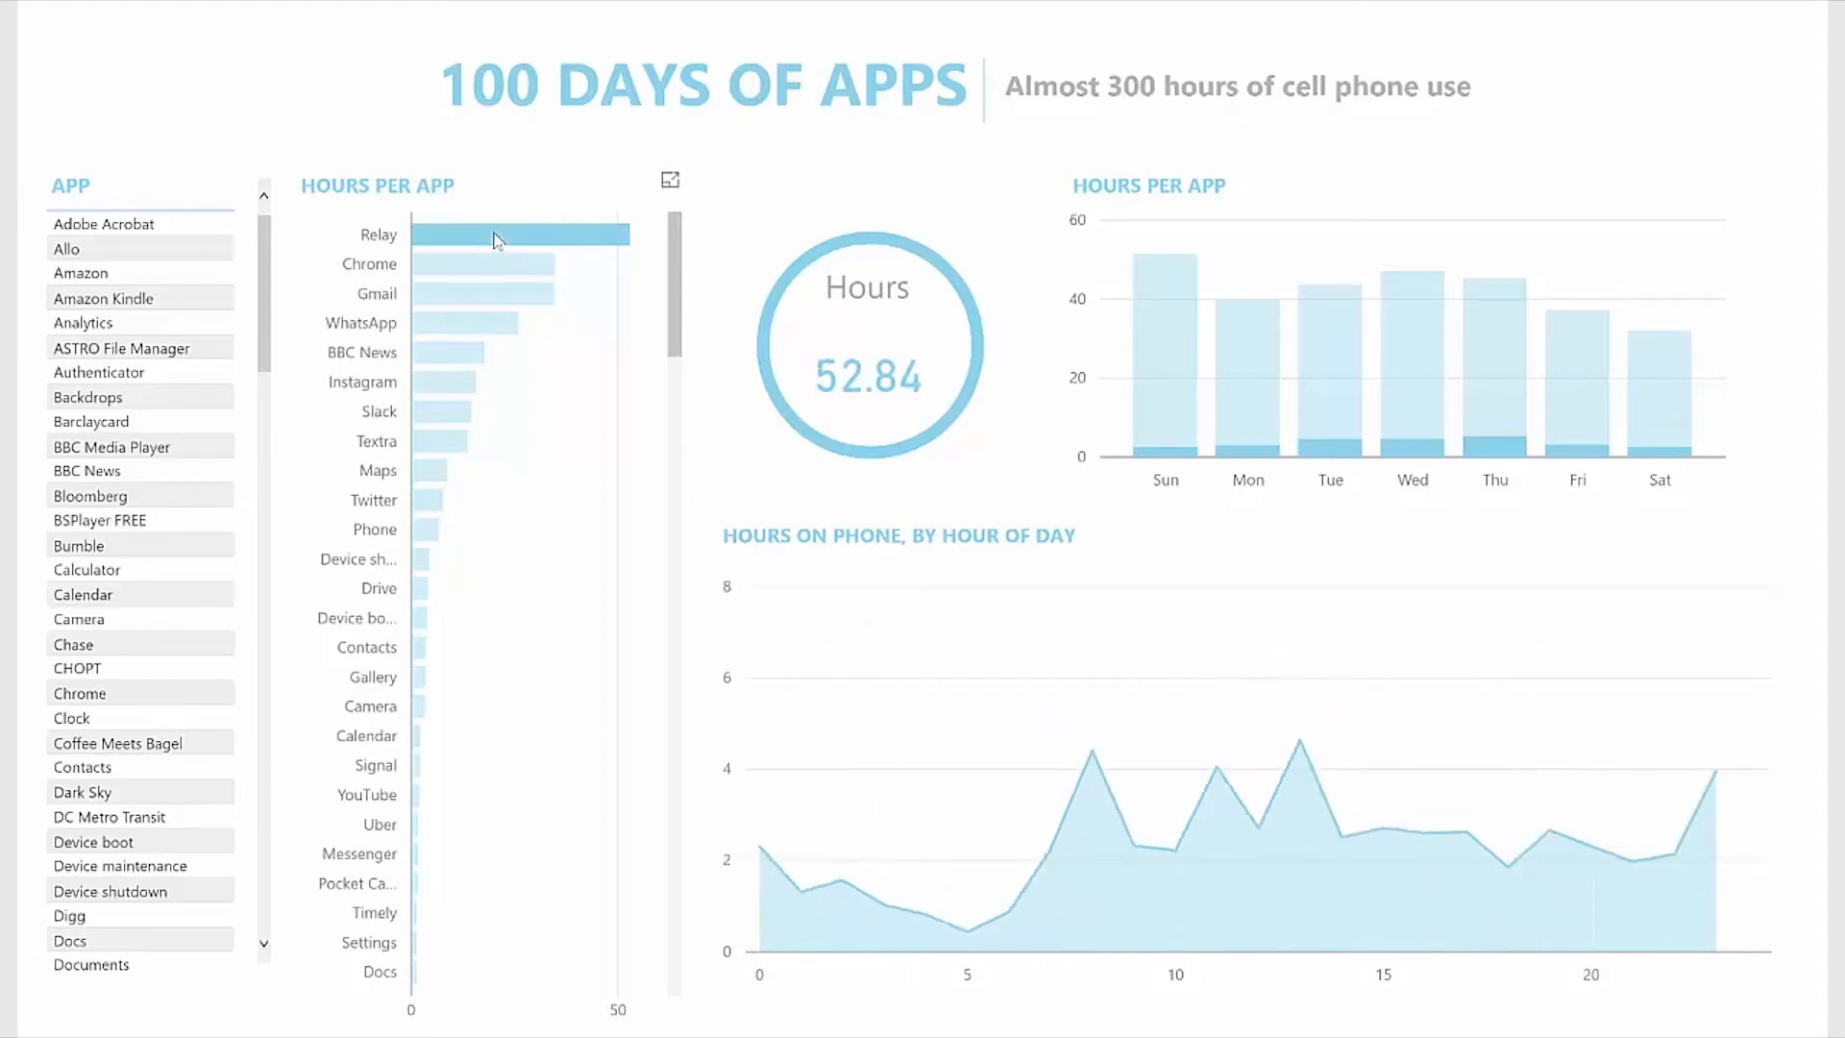
Cross-filter the dashboard to Chrome, showing 34.69 hours with peaks around 8–9 and late night.
{"action": "left_click", "coordinate": [483, 263]}
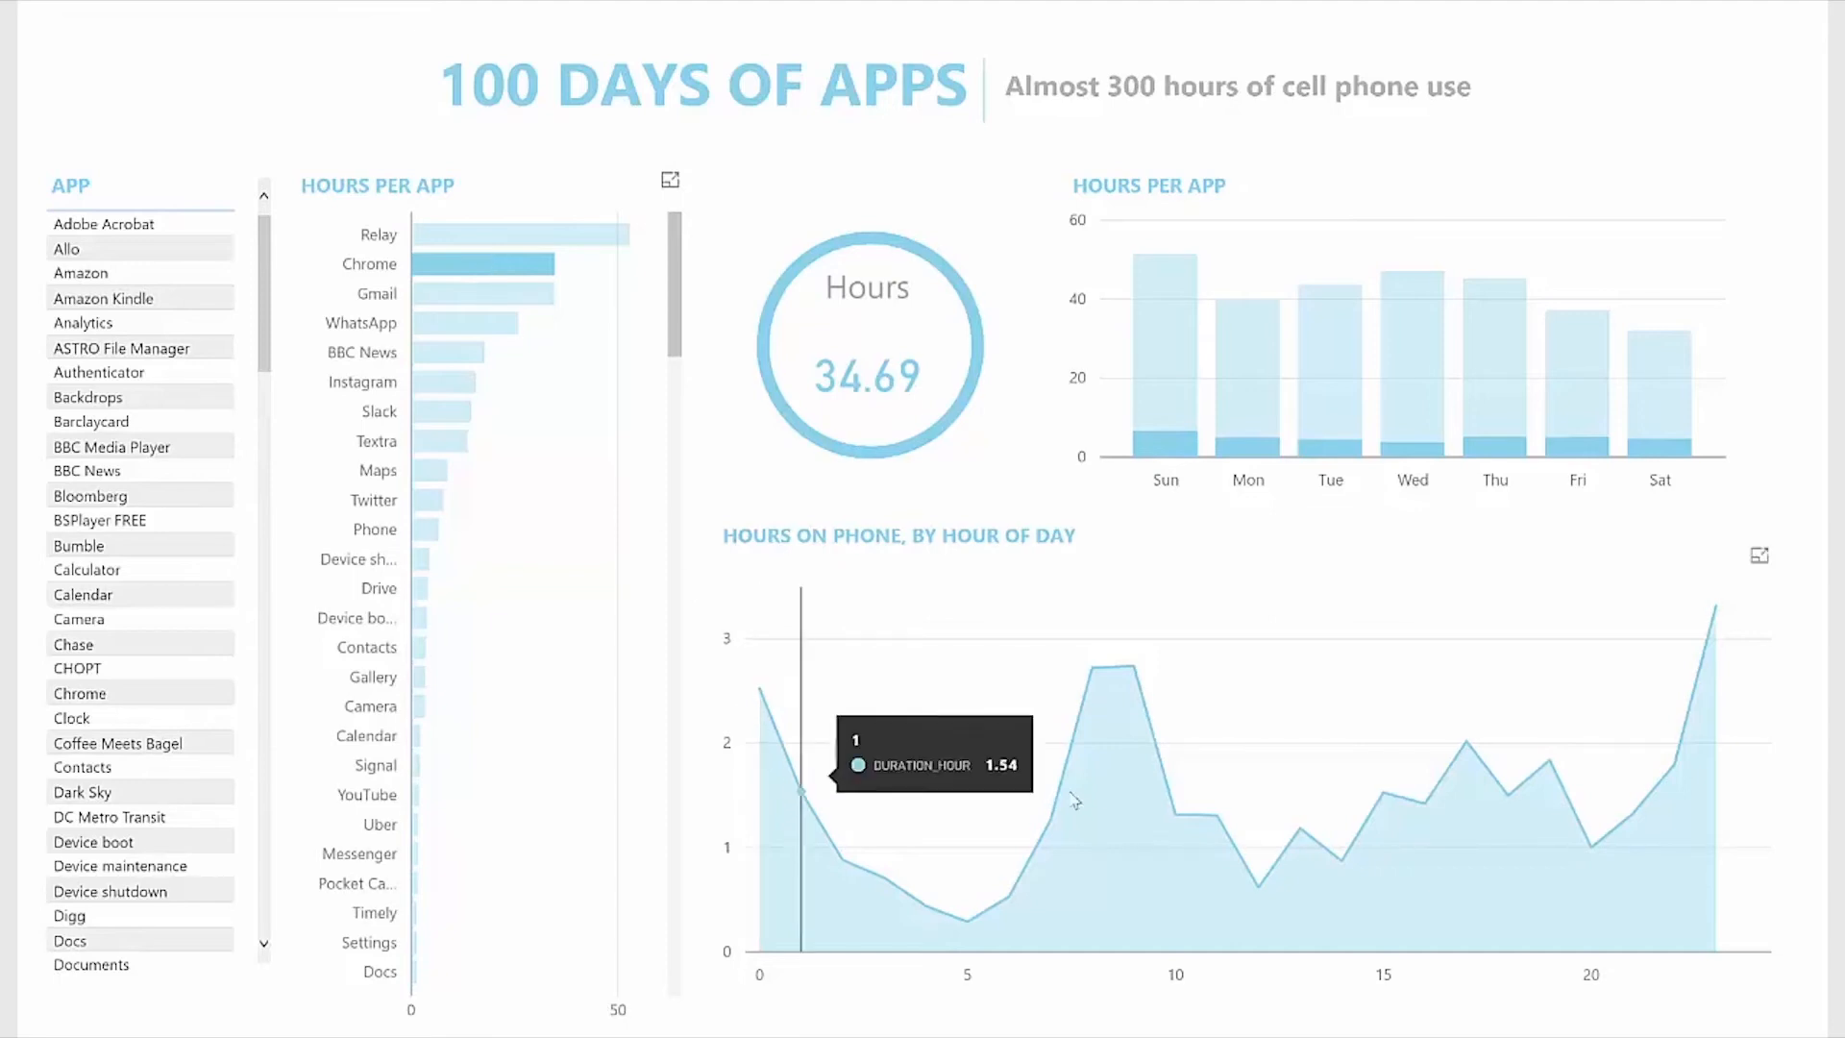
{"action": "mouse_move", "coordinate": [1353, 806]}
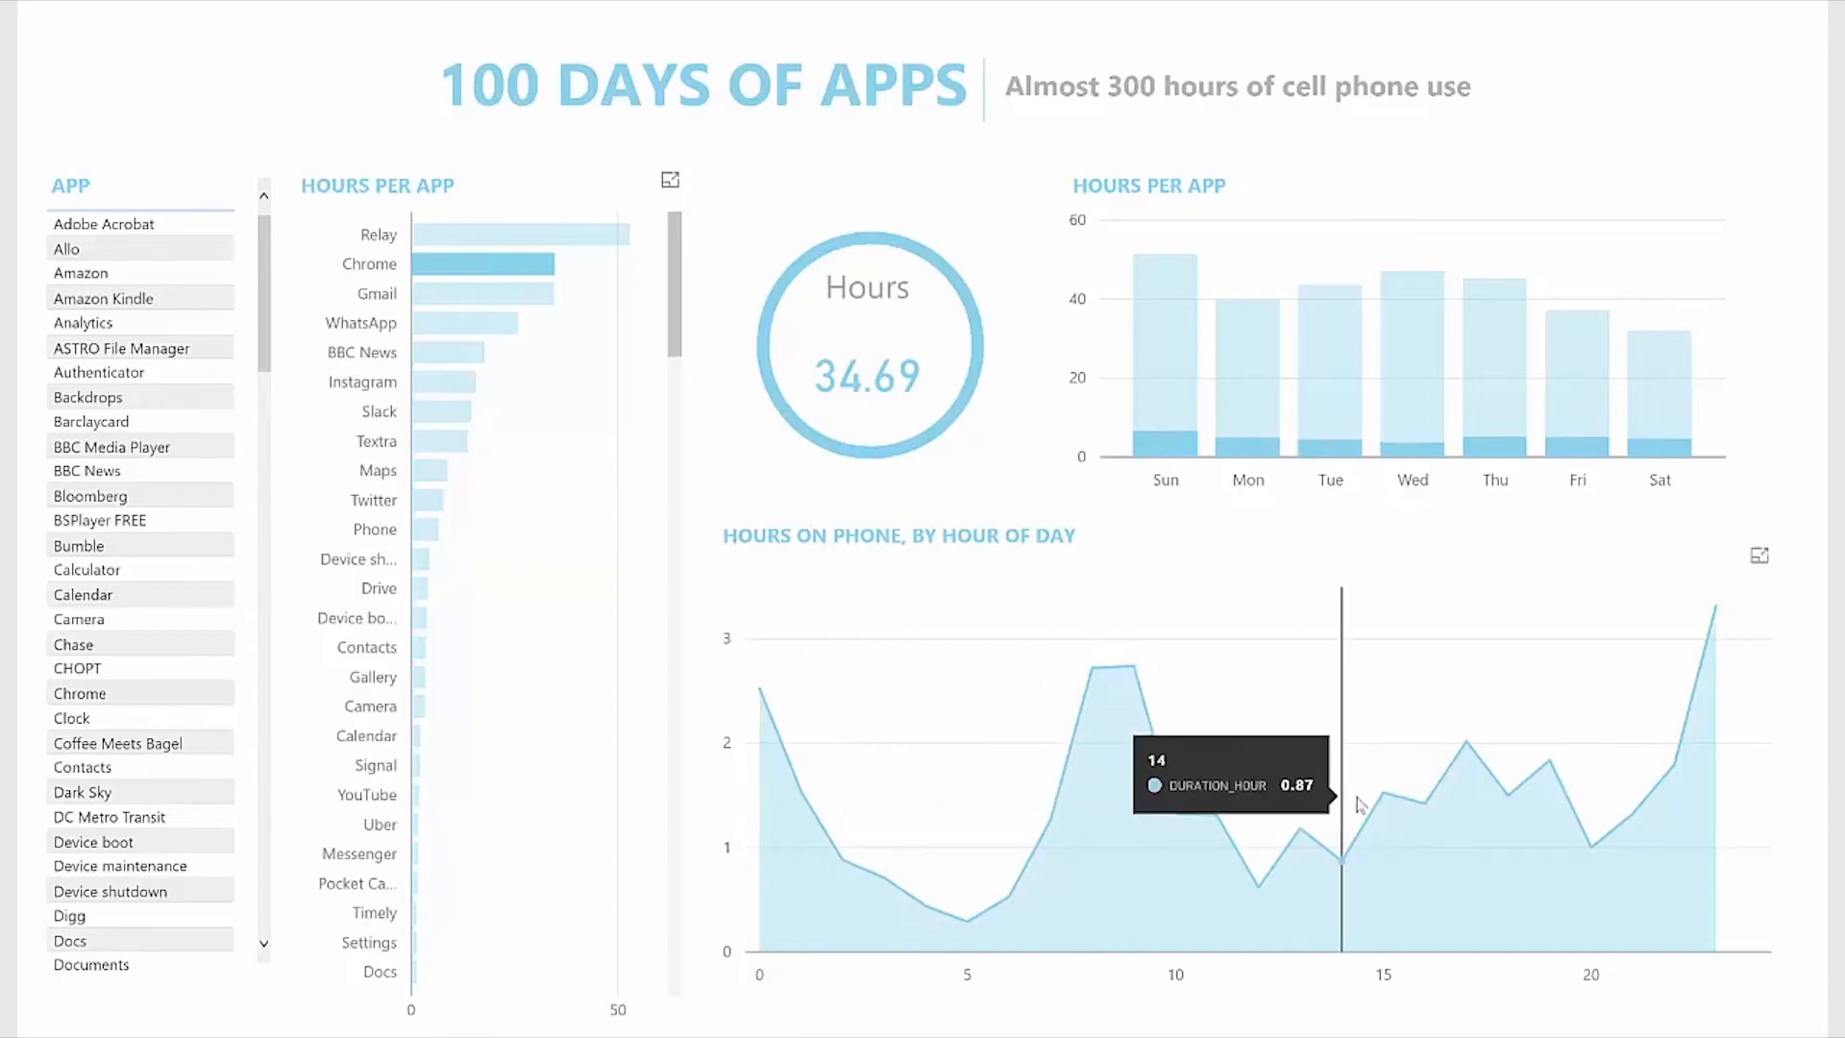